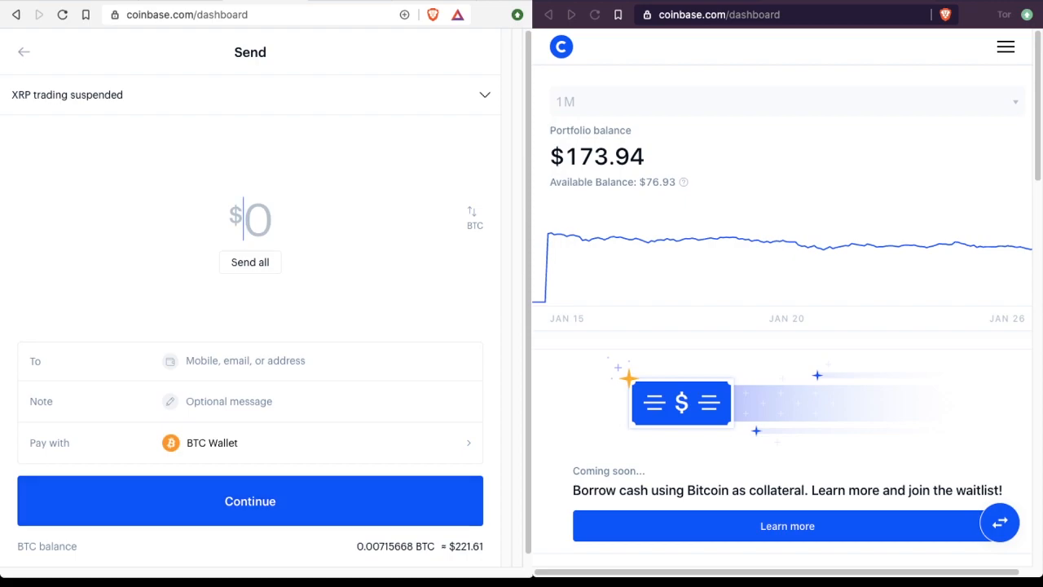
Step: Enter $20.00 as the Bitcoin amount on the send form
type("20.00")
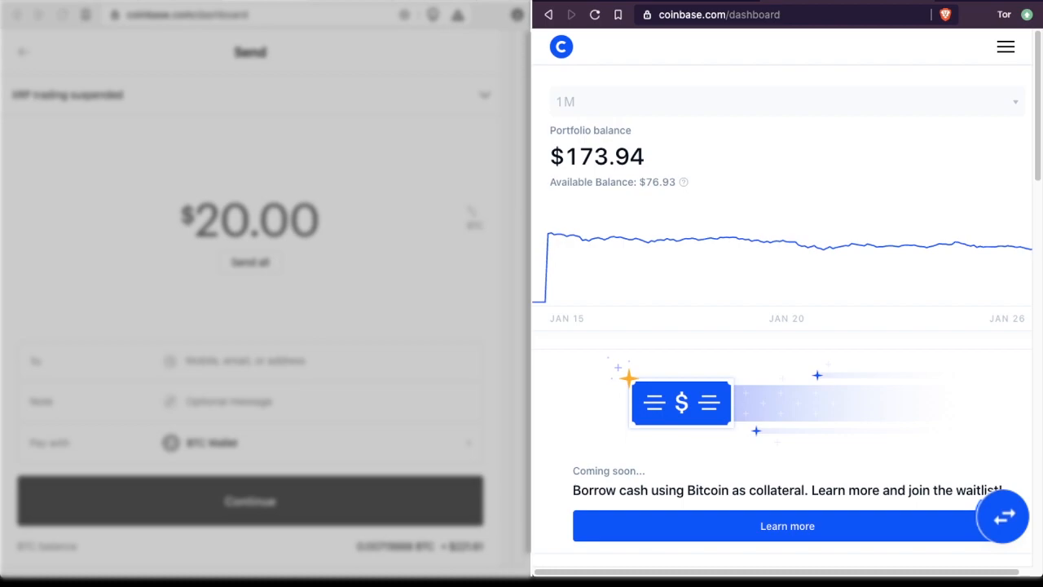
Step: In the second Coinbase account, choose Receive to show its Bitcoin address and QR code
left_click(1005, 525)
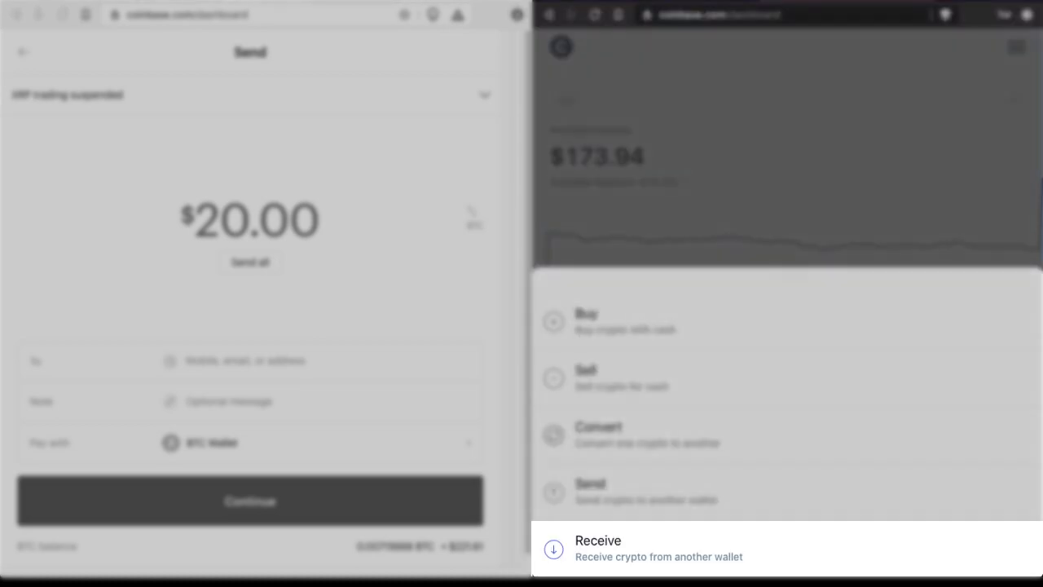
left_click(596, 548)
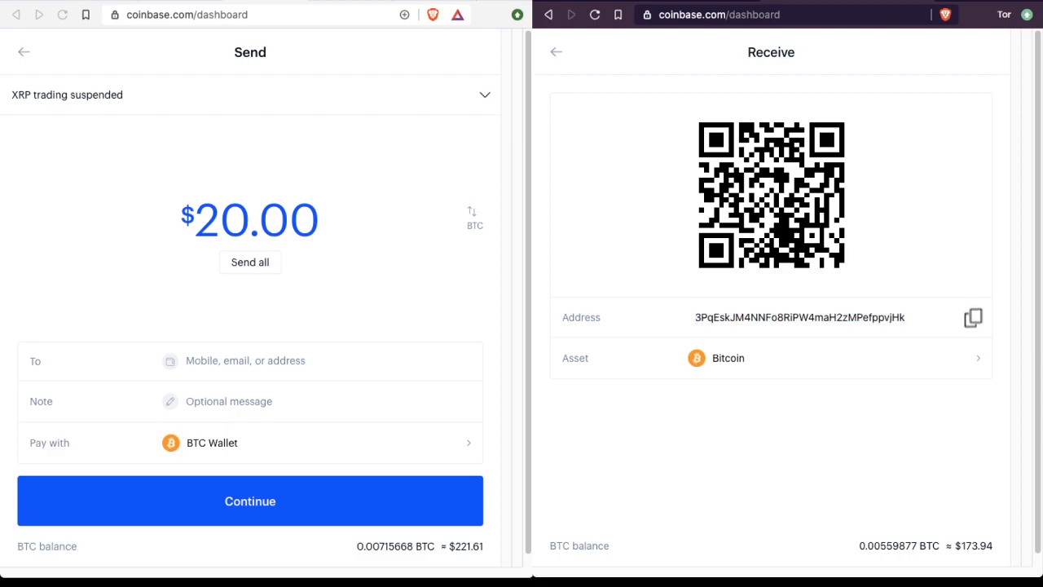
left_click(975, 318)
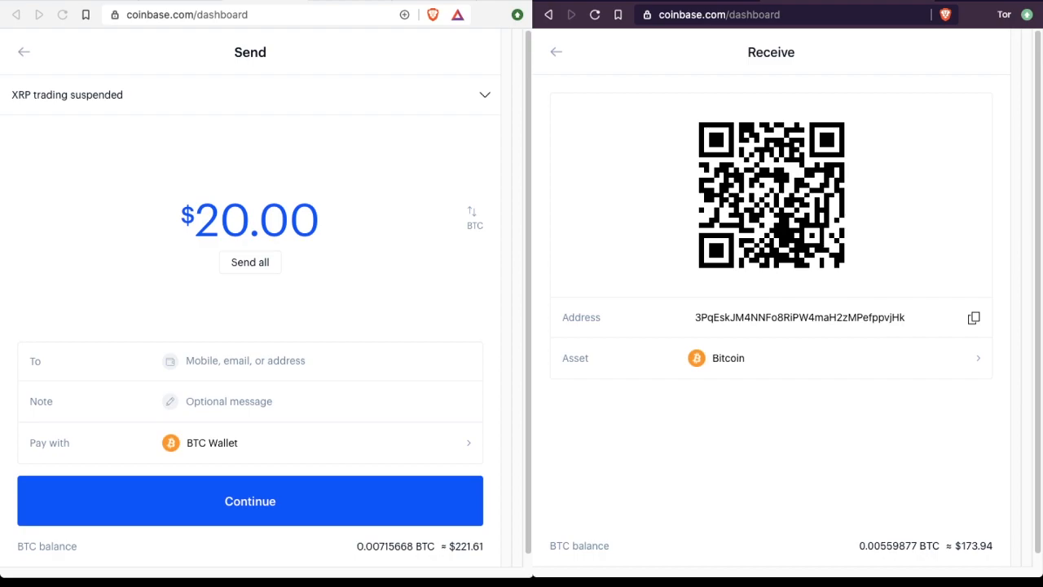
type("3PqEskJM4NNFo8RiPW4maH2zMPefppvjHk")
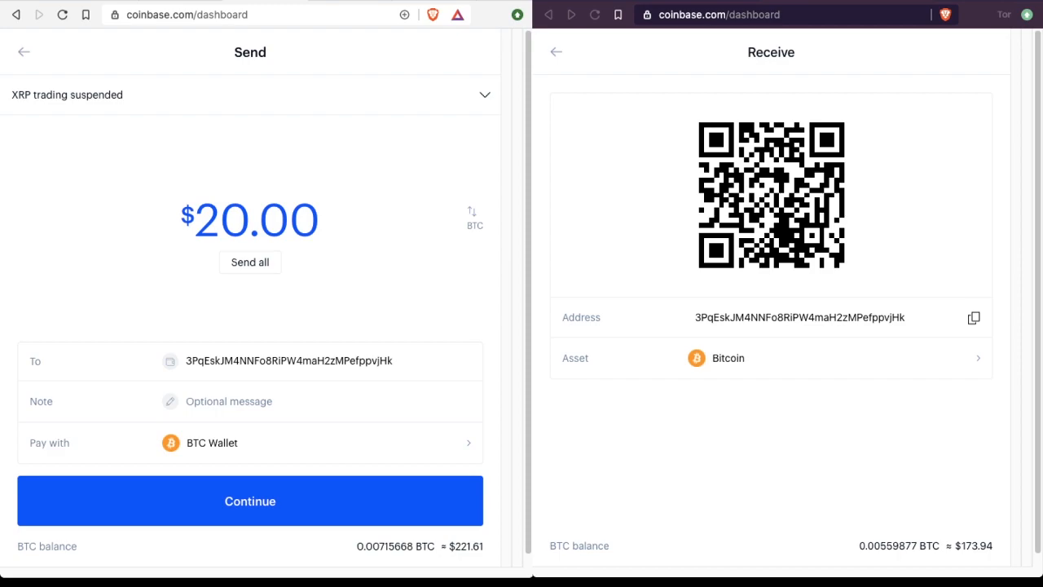
left_click(289, 362)
type("I love Bitcoin")
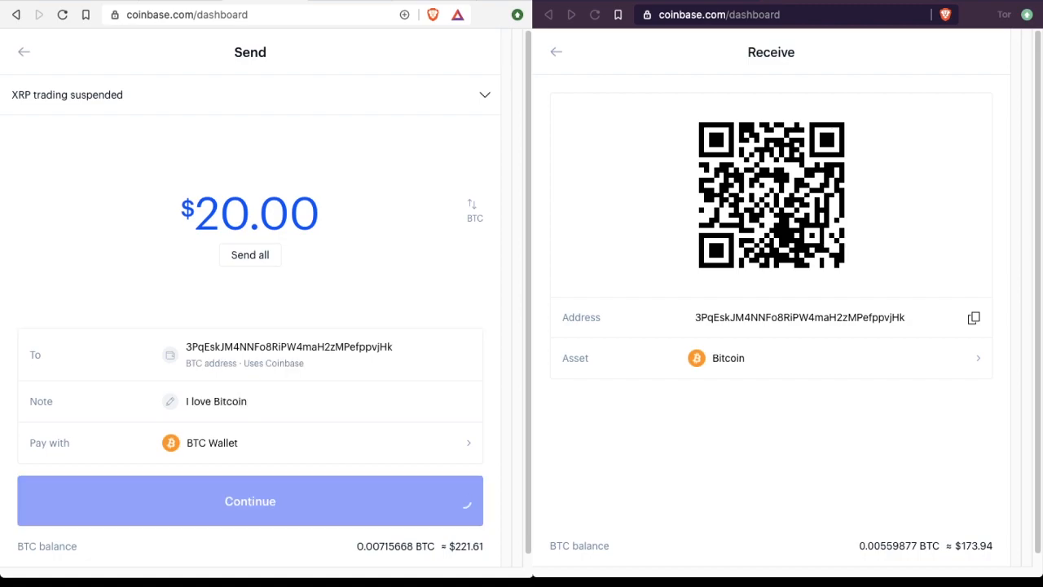
Step: Continue to the $20.01 send review showing zero Coinbase and network fees
left_click(252, 502)
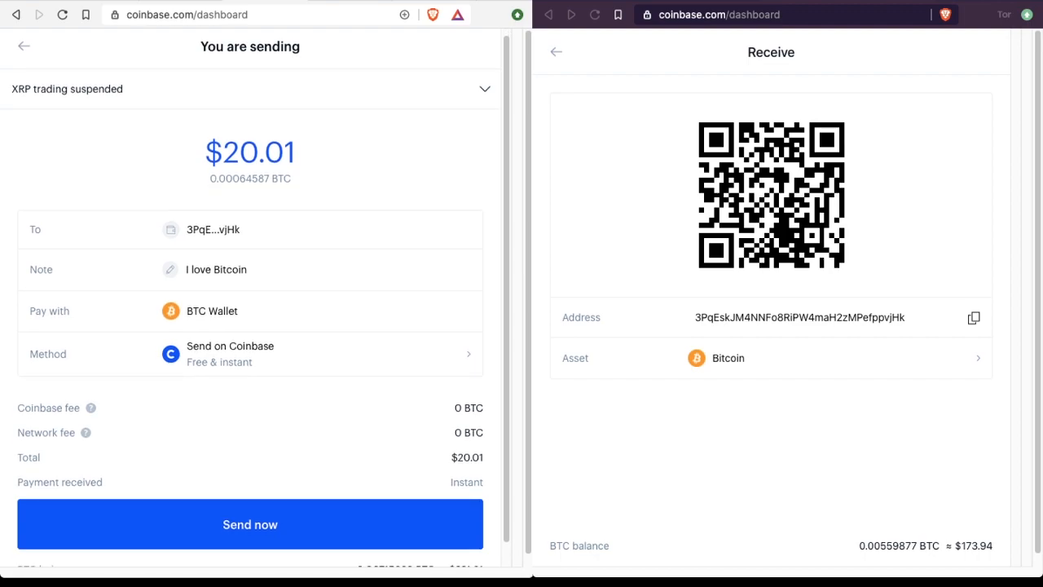
scroll("down", 3)
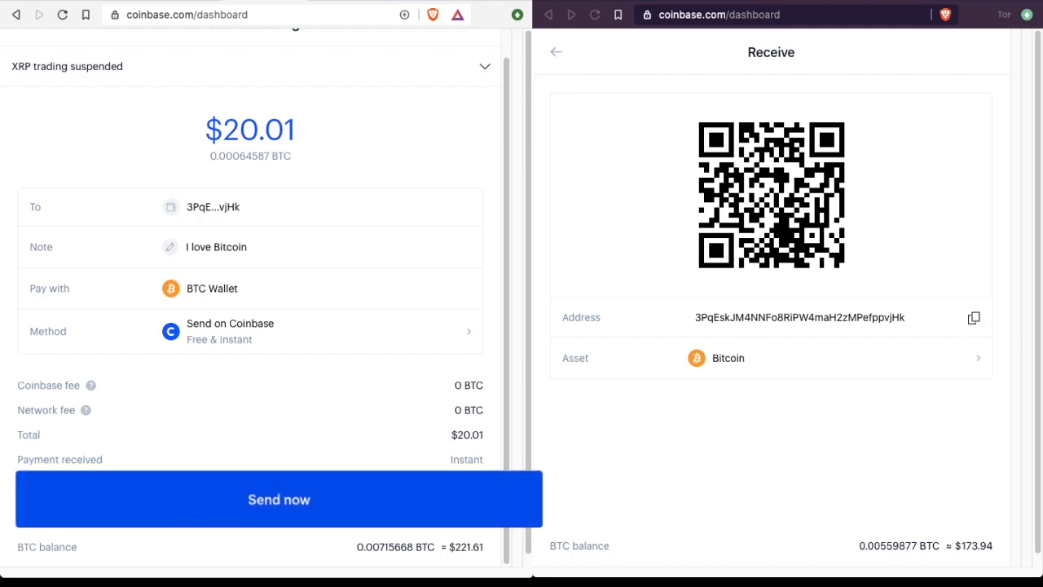
Step: Send now and confirm with the 2-step code, completing the $20.01 (0.00064587 BTC) send
left_click(277, 499)
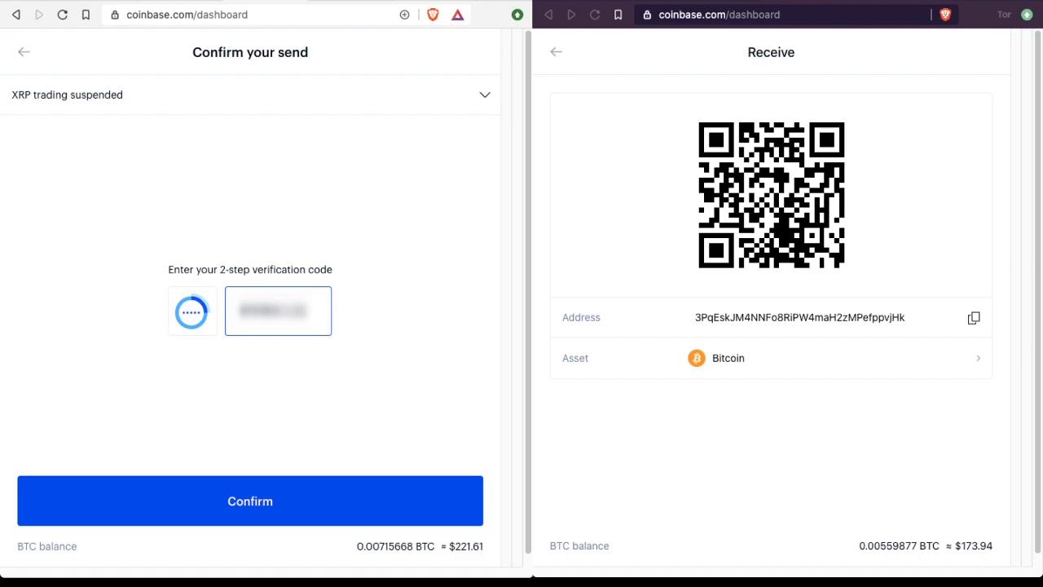
left_click(251, 502)
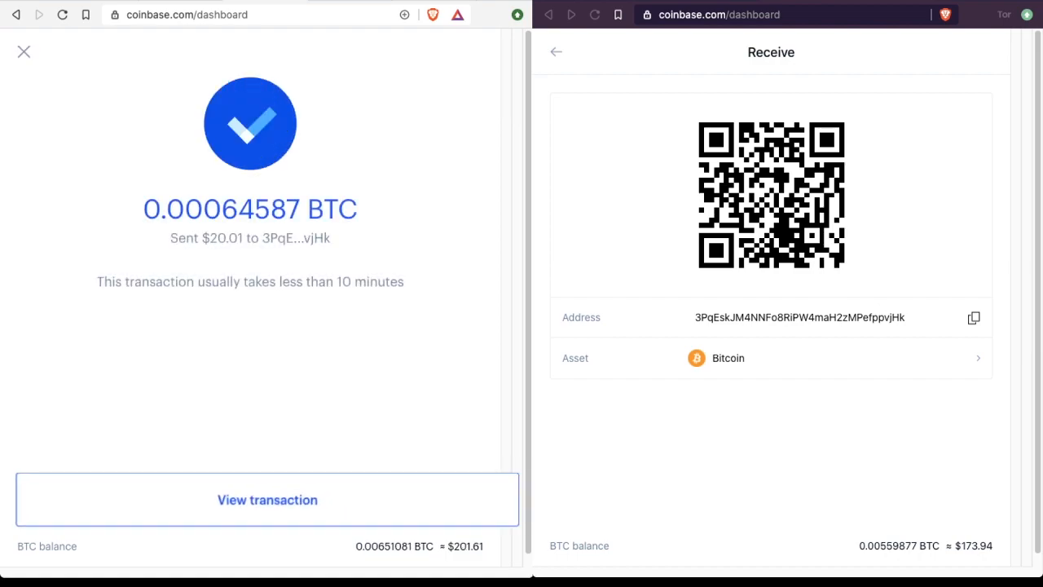
Step: Close the success screen, returning to the dashboard at $201.96
left_click(274, 499)
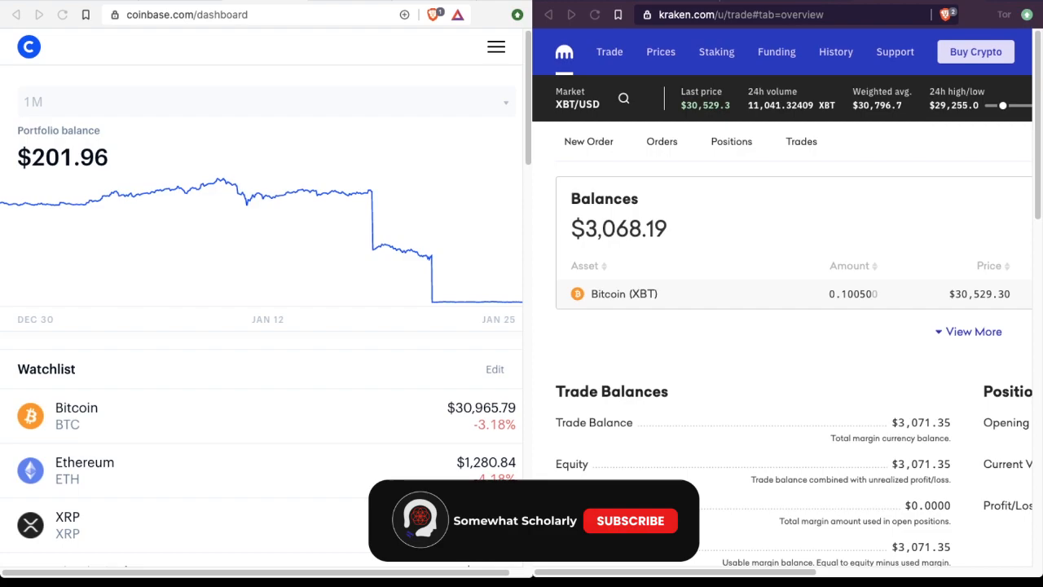
Step: From the trade actions, start a fresh Bitcoin send with $201.61 available
left_click(632, 522)
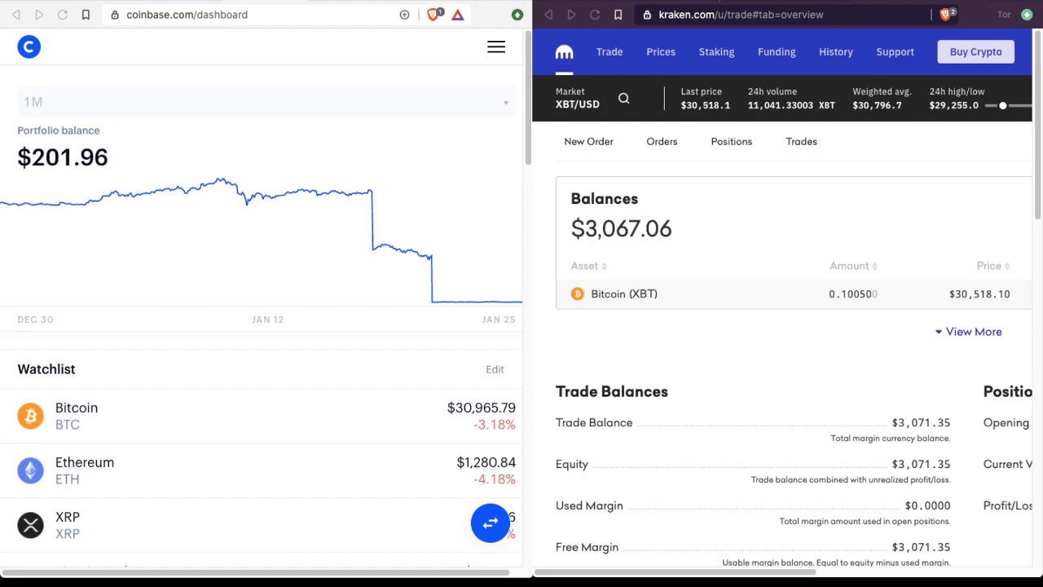
left_click(487, 524)
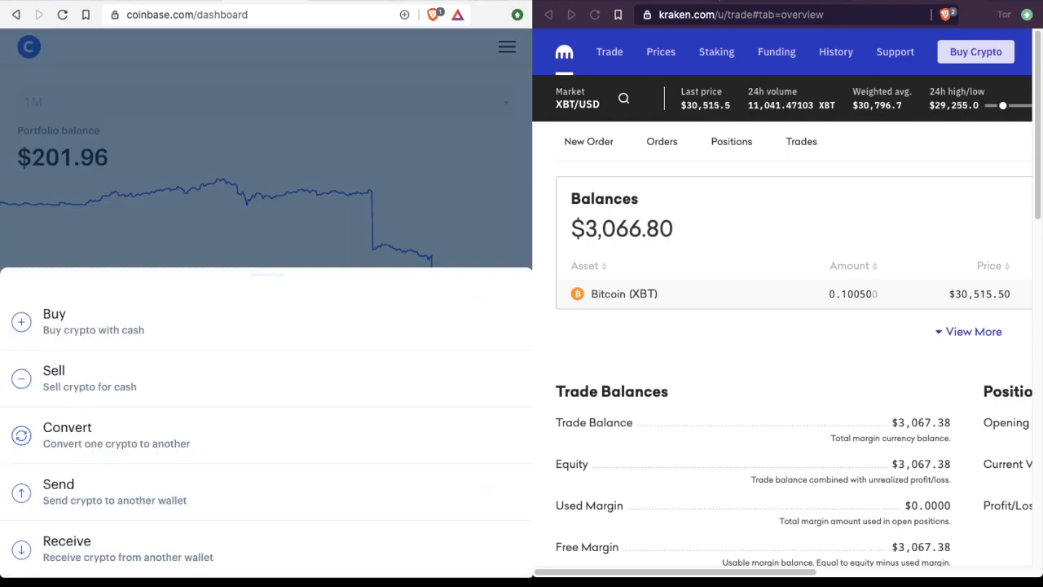
left_click(59, 483)
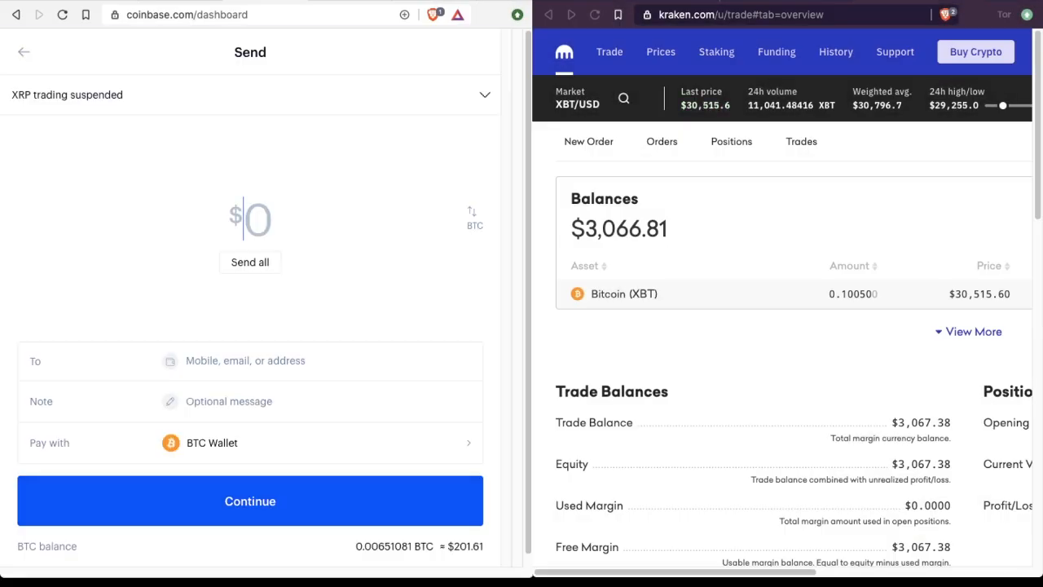
Step: Enter $20.00 as the send amount and bring up Kraken's funding page alongside
type("20.00")
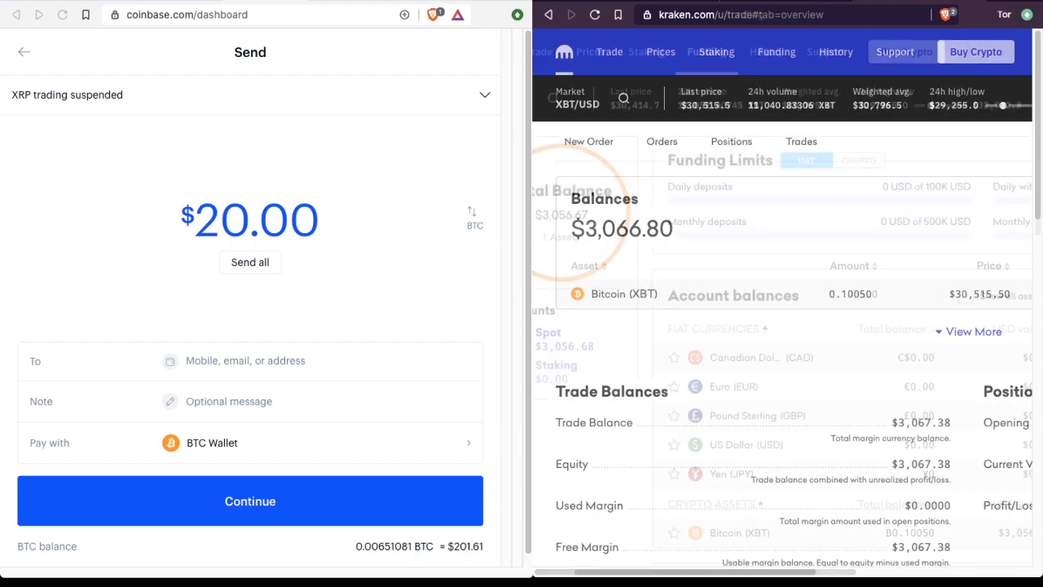
left_click(776, 51)
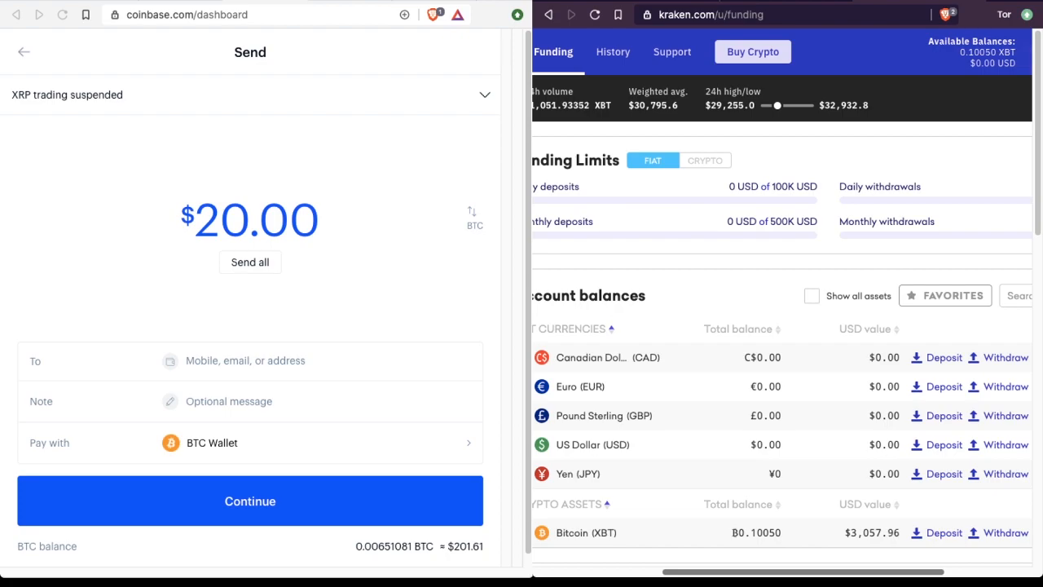
Step: Get Kraken's Bitcoin deposit address and paste it as the Coinbase recipient
left_click(952, 533)
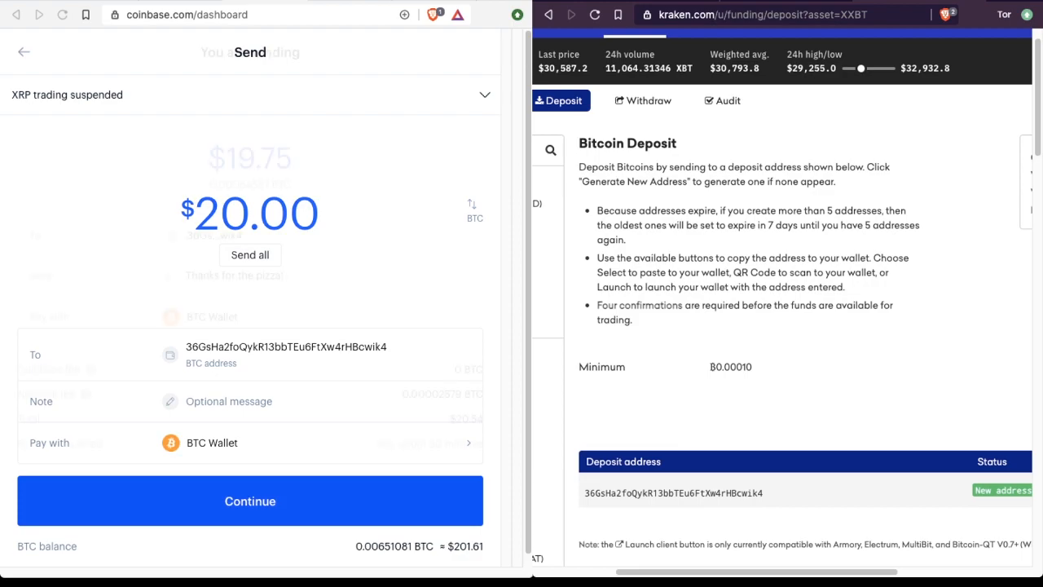
Step: Review, send and verify $19.75 (0.00064587 BTC) to Kraken, then return to the $181.16 dashboard
left_click(251, 501)
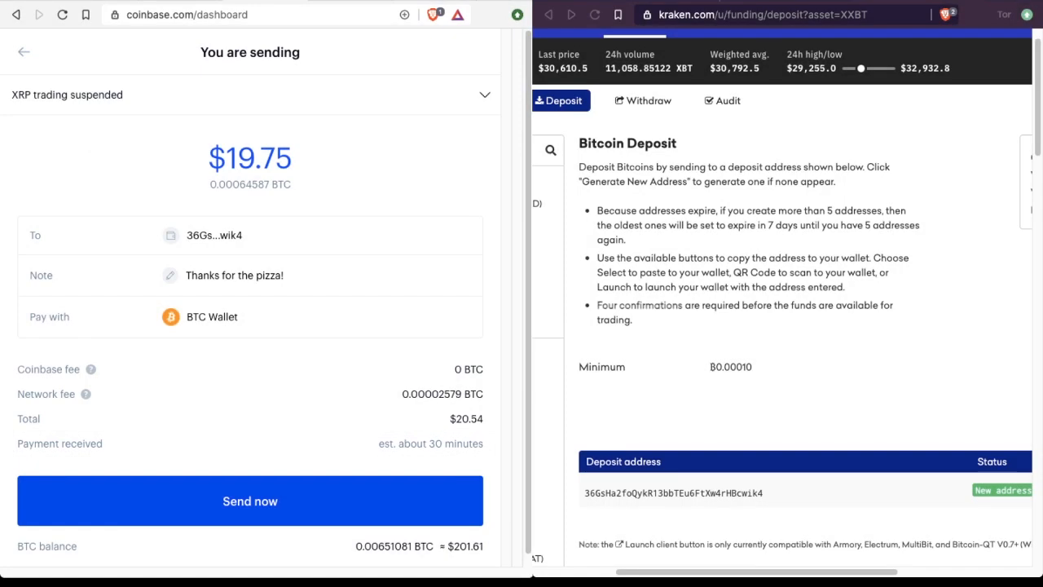
left_click(251, 501)
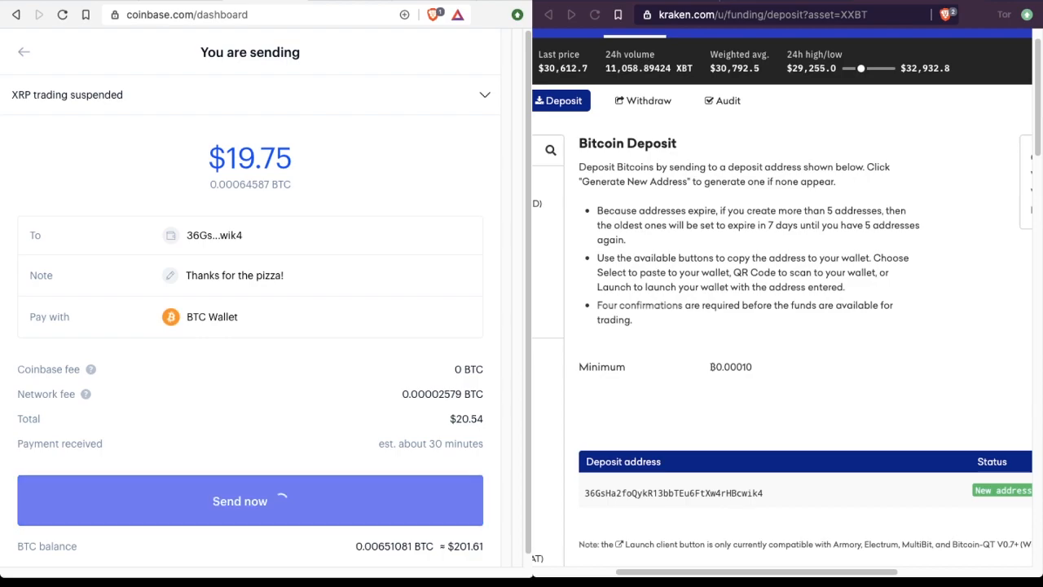
left_click(249, 500)
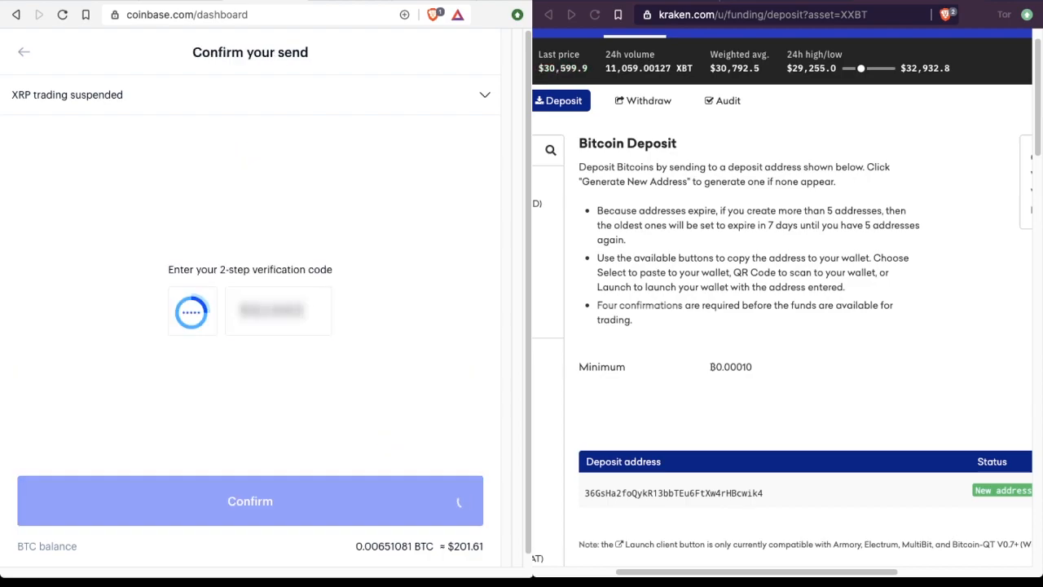
left_click(251, 500)
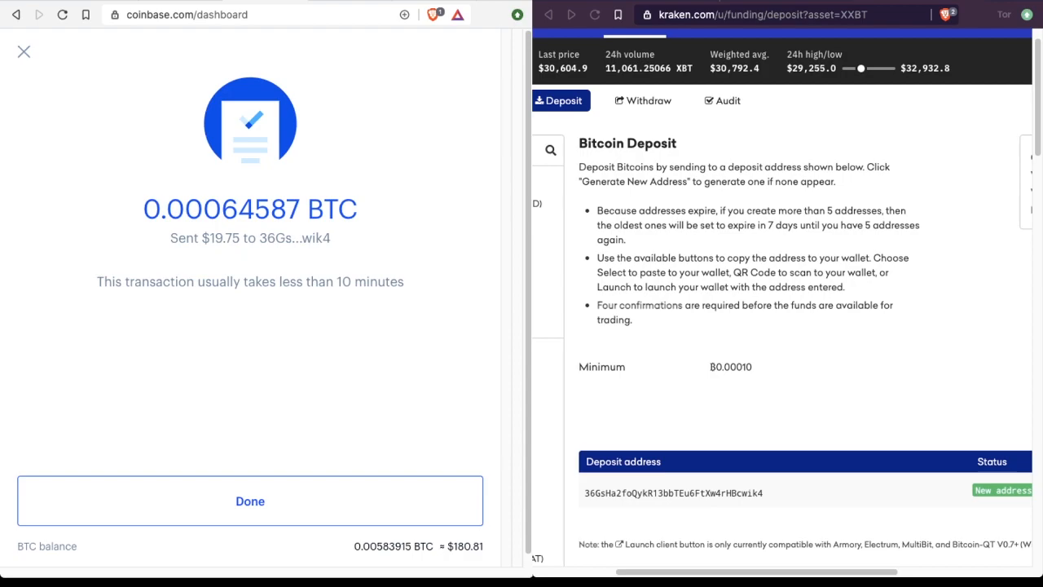
left_click(251, 502)
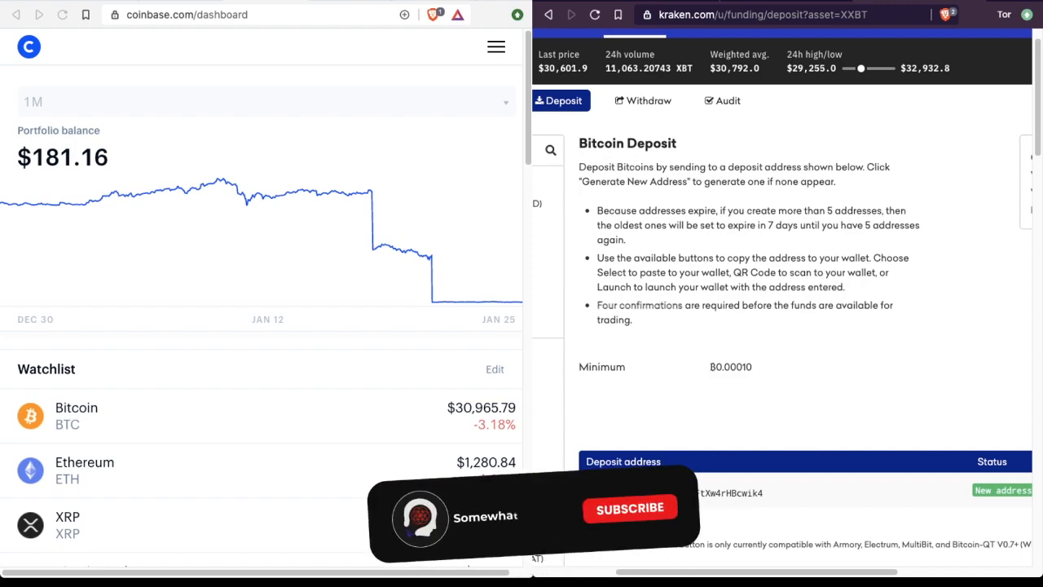
left_click(629, 509)
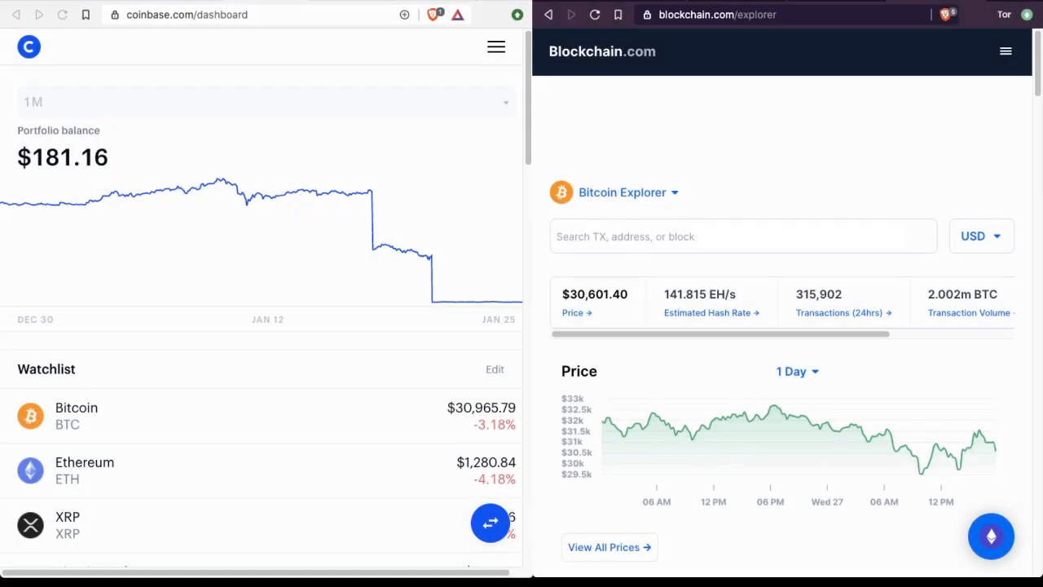
type("36GsHa2foQykR13bbTEu6FtXw4rHBcwik4")
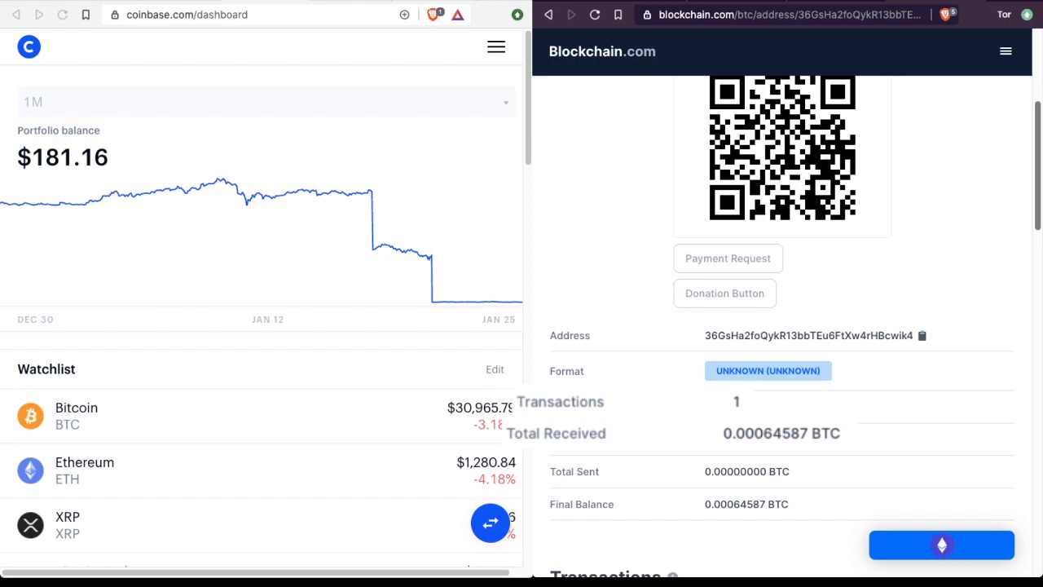
Step: Scroll to the Transactions section showing the 0.00064587 BTC transaction and its confirmations
scroll("down", 3)
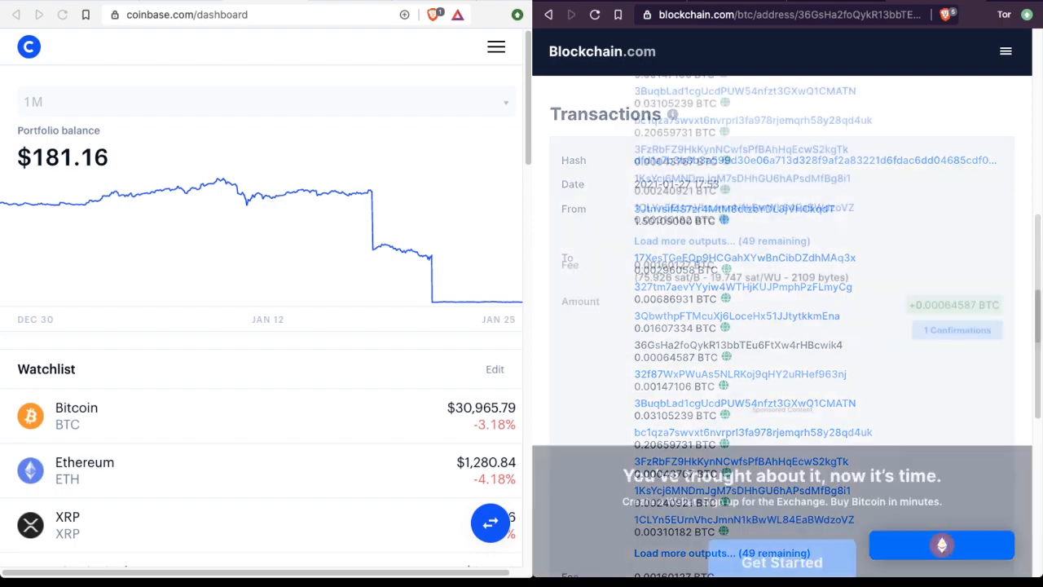
scroll("down", 3)
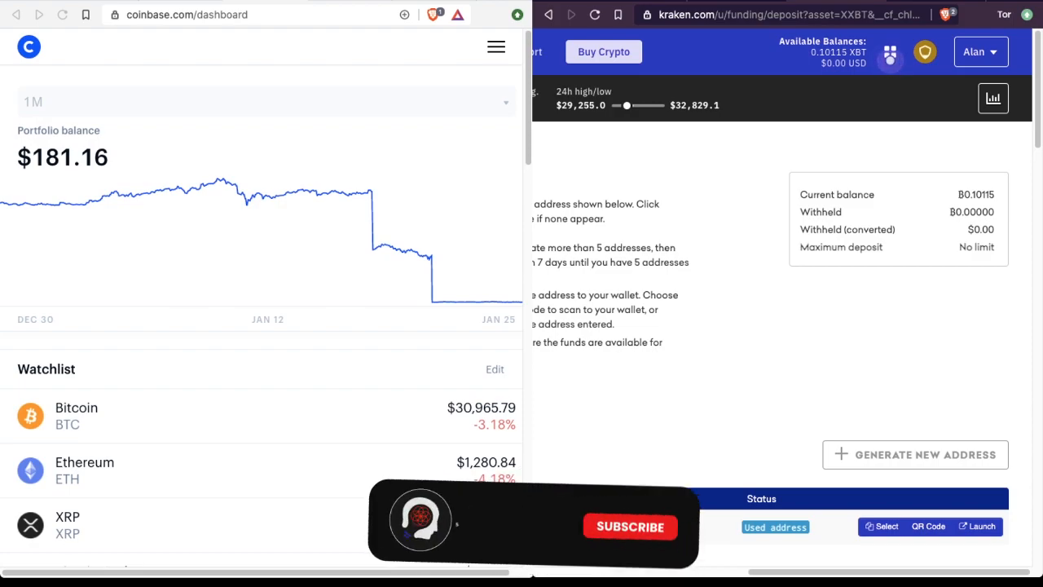
Step: Return to Kraken's Bitcoin deposit page showing the 0.10115 BTC current balance
left_click(629, 526)
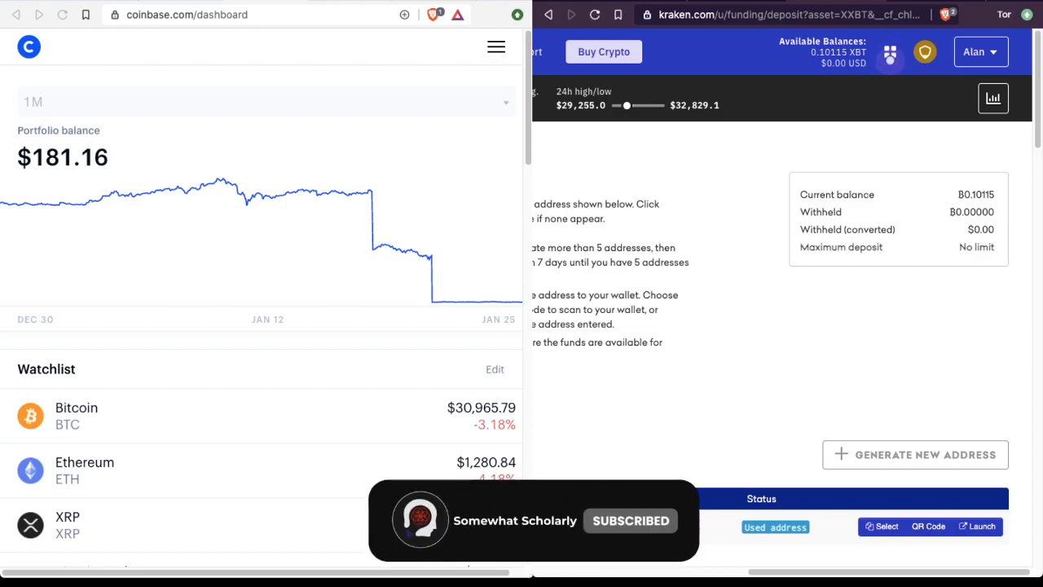